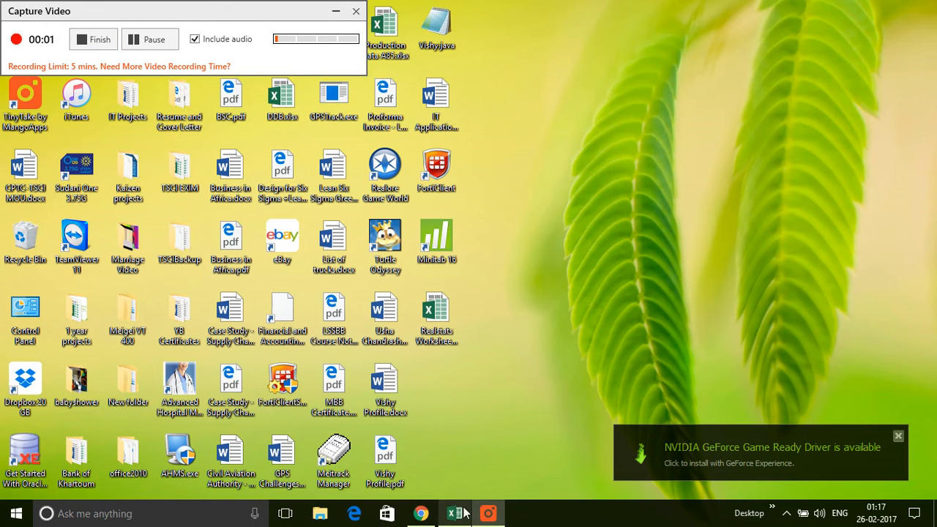
Step: Bring the Realstats training workbook to the front and check a Customer bought status value
{"action": "left_click", "coordinate": [454, 513]}
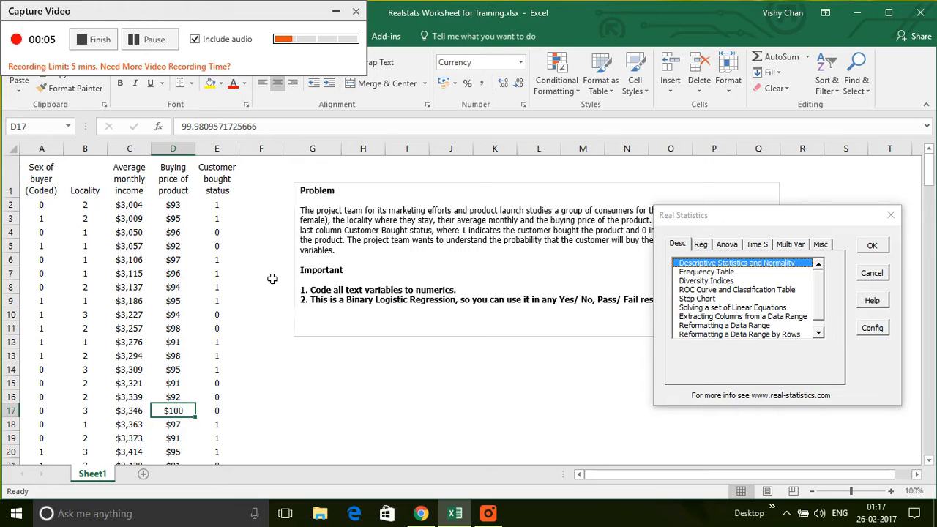
{"action": "mouse_move", "coordinate": [244, 233]}
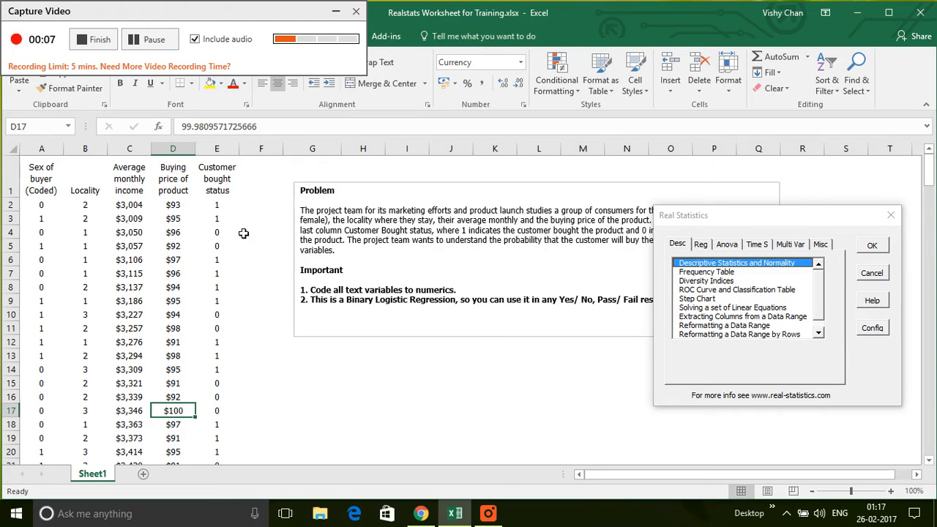
{"action": "mouse_move", "coordinate": [237, 219]}
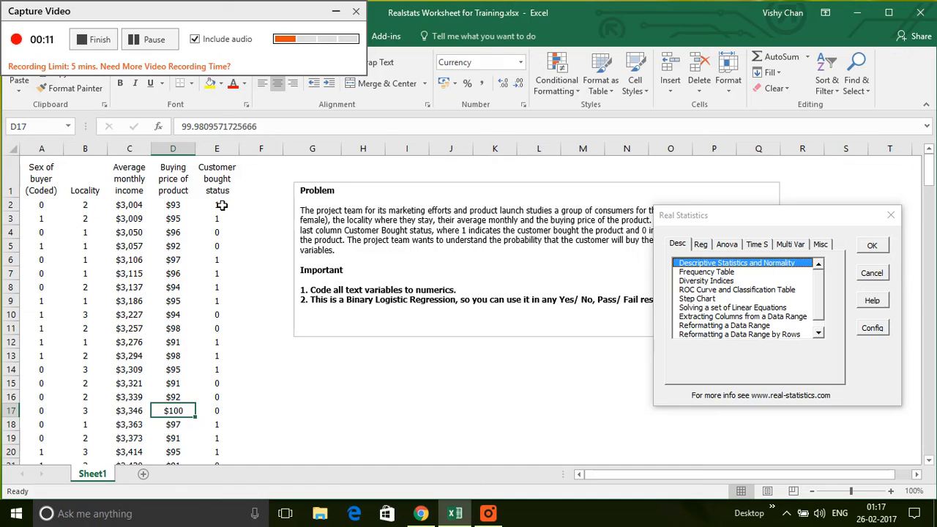
{"action": "left_click", "coordinate": [217, 204]}
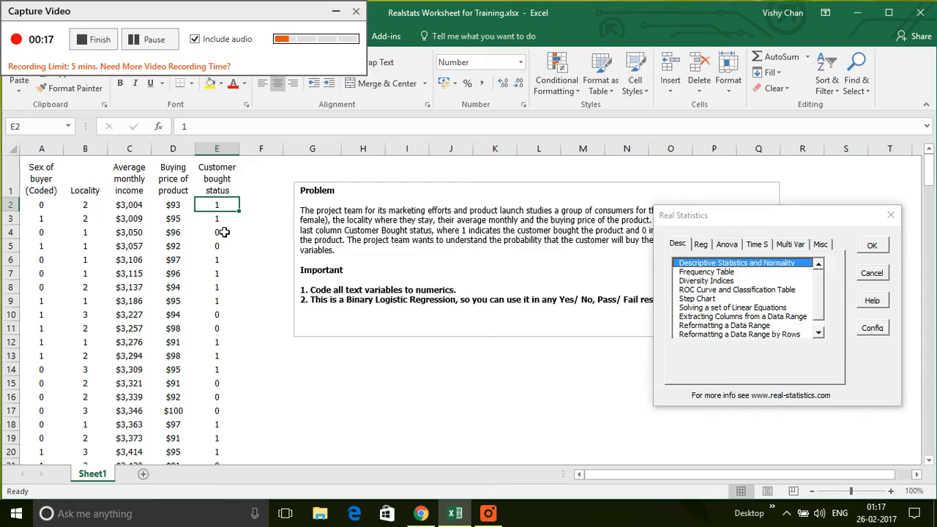
{"action": "mouse_move", "coordinate": [230, 191]}
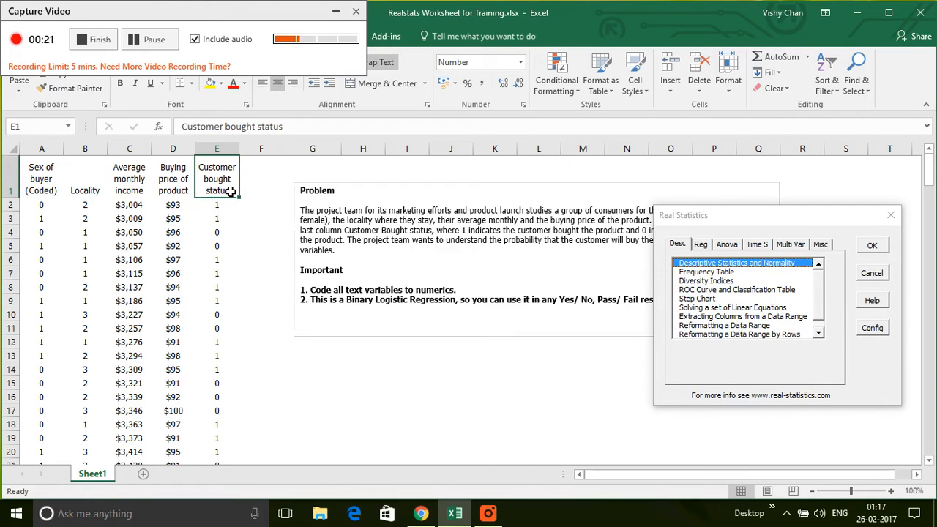
Step: Review the bought, sex, income and price columns, then choose Binary Logistic Regression
{"action": "left_click", "coordinate": [217, 205]}
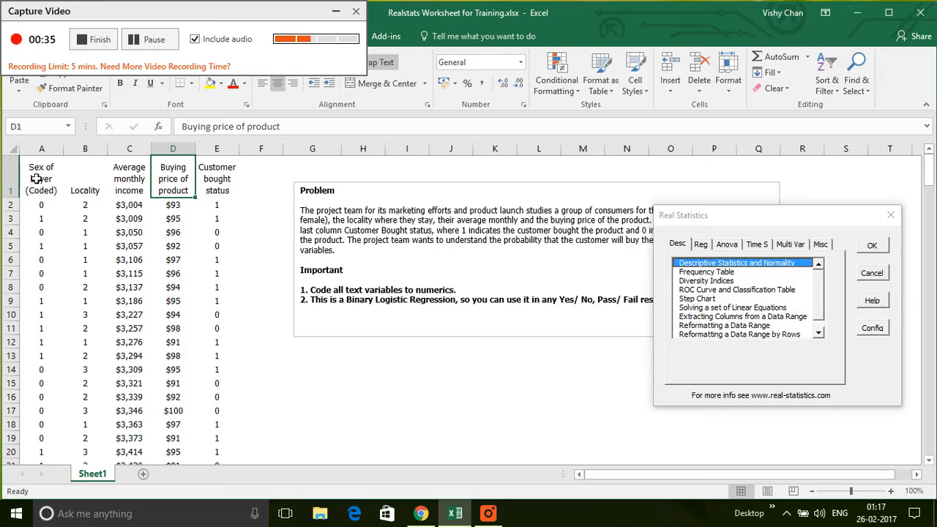
{"action": "left_click", "coordinate": [41, 179]}
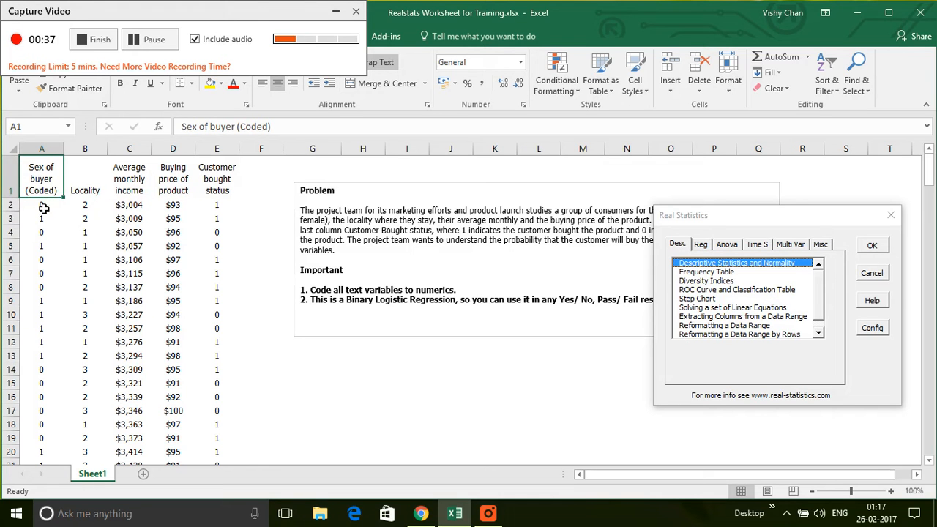
{"action": "left_click", "coordinate": [129, 204]}
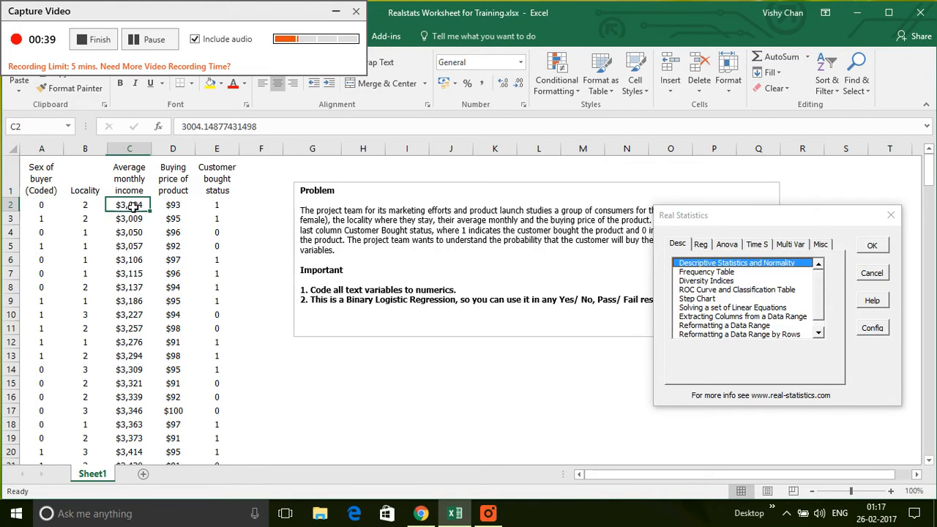
{"action": "left_click", "coordinate": [41, 179]}
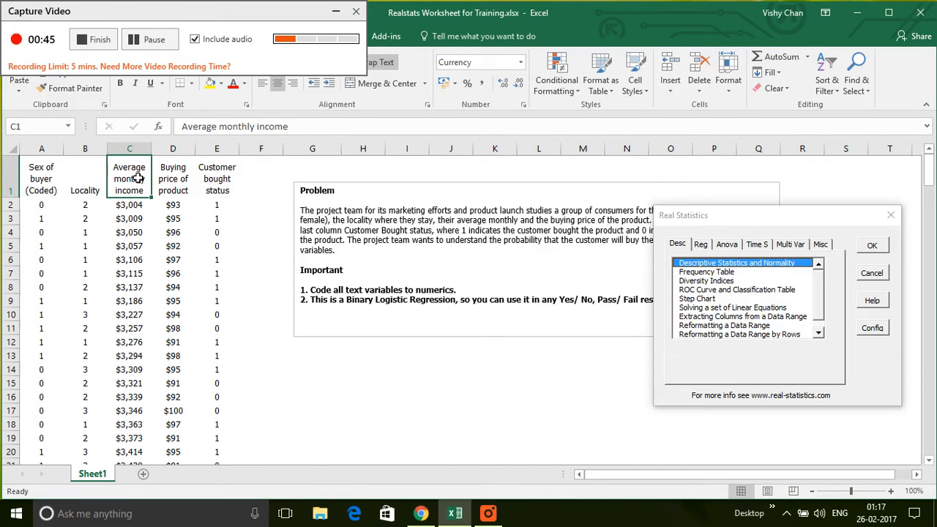
{"action": "left_click", "coordinate": [173, 178]}
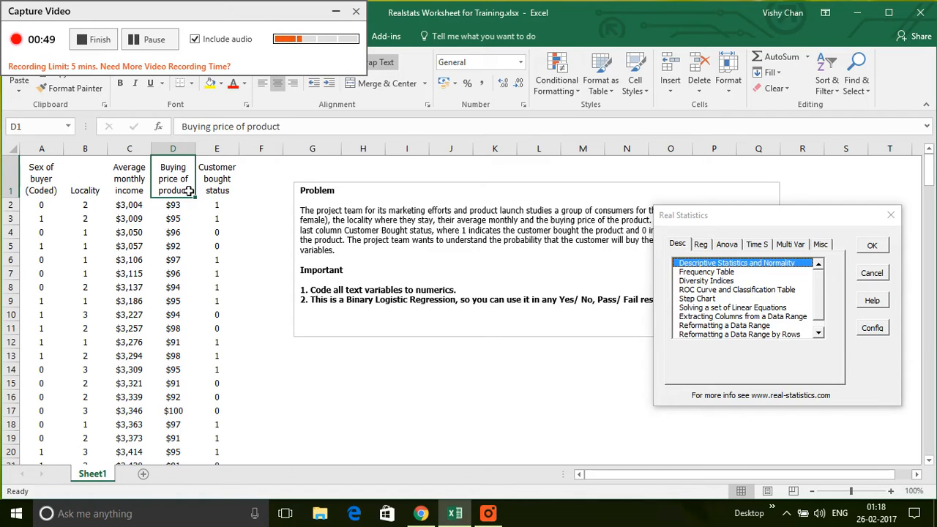
{"action": "left_click", "coordinate": [41, 204]}
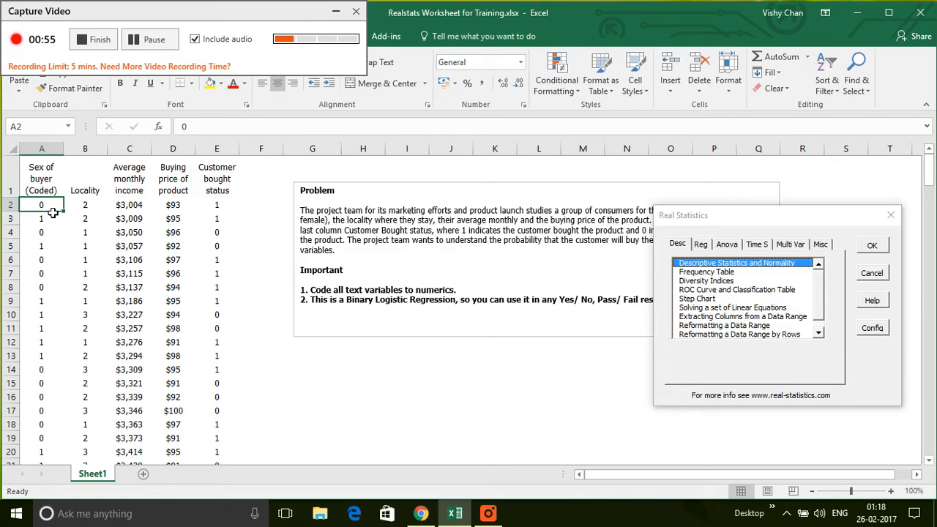
{"action": "left_click", "coordinate": [41, 219]}
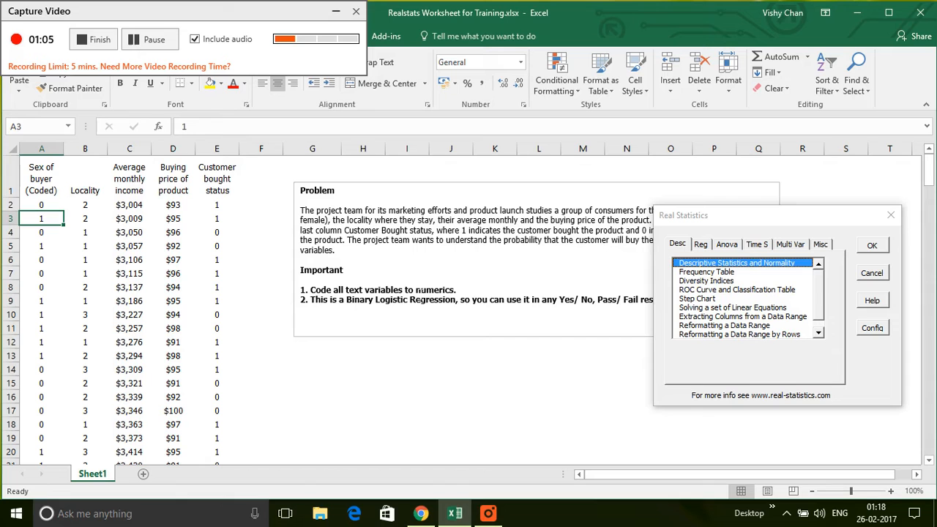
{"action": "mouse_move", "coordinate": [34, 235]}
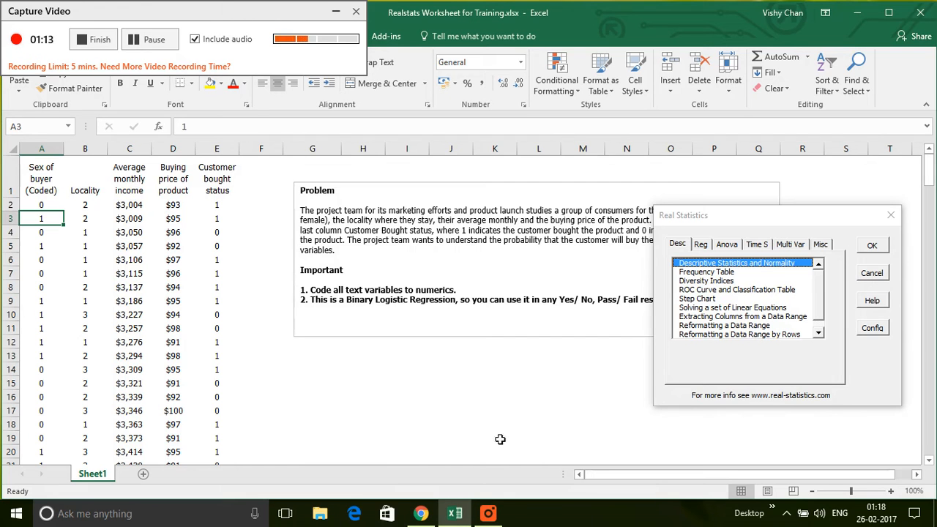
{"action": "mouse_move", "coordinate": [572, 412]}
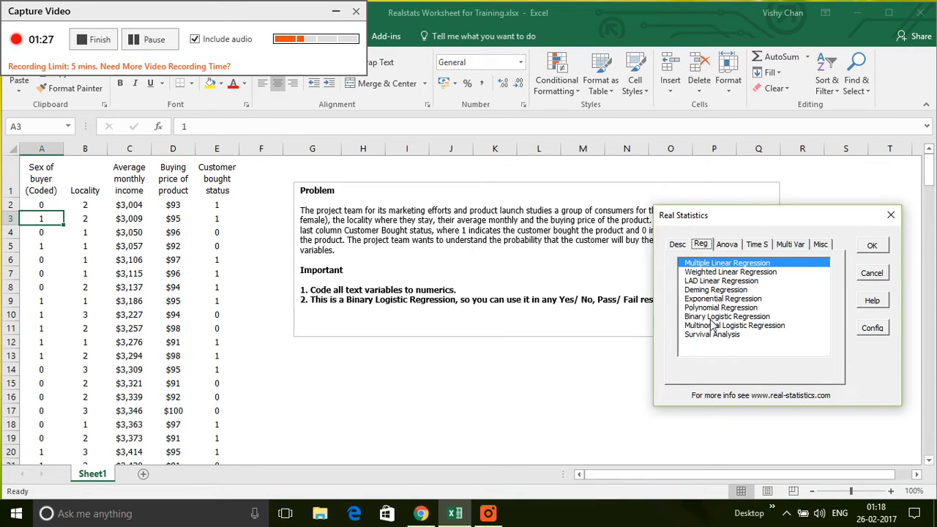
{"action": "left_click", "coordinate": [728, 316]}
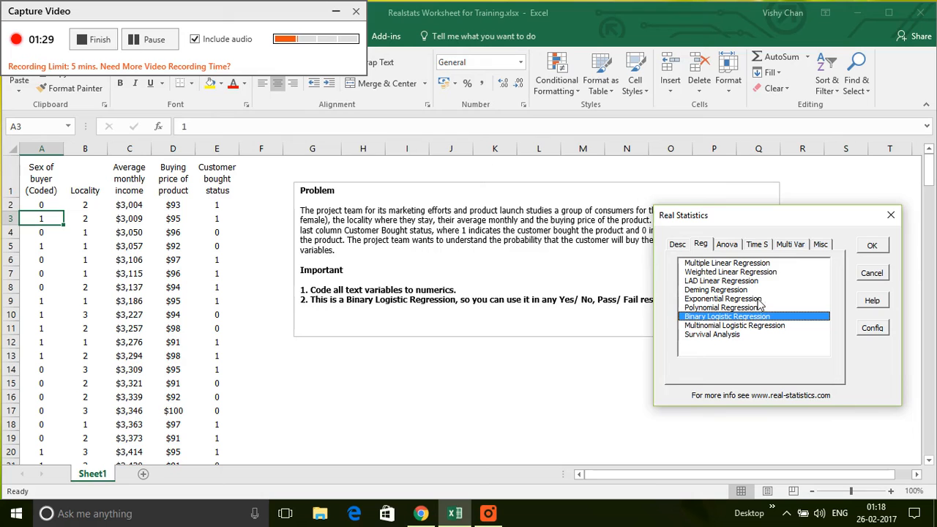
{"action": "left_click", "coordinate": [872, 245]}
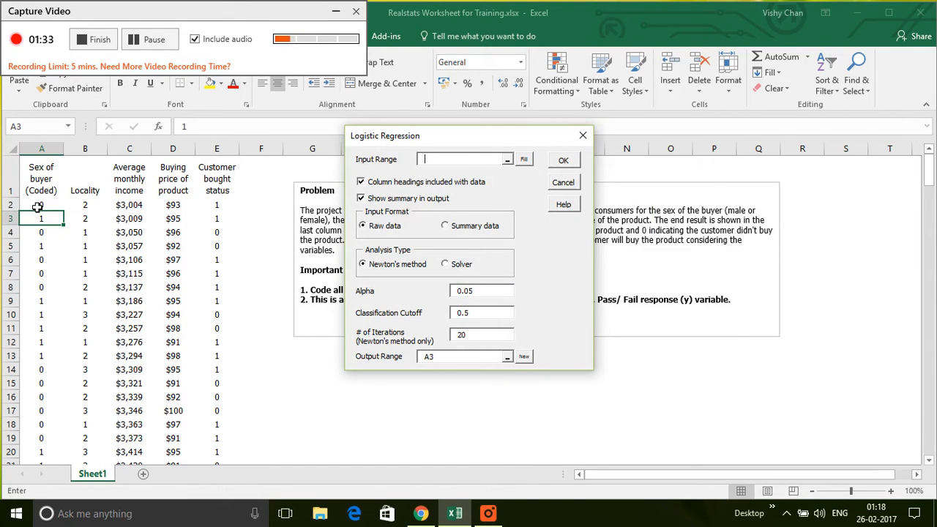
Step: Set the Input Range to A2:E100 and confirm the 0.5 classification cutoff
{"action": "left_click_drag", "start_coordinate": [41, 205], "coordinate": [130, 205]}
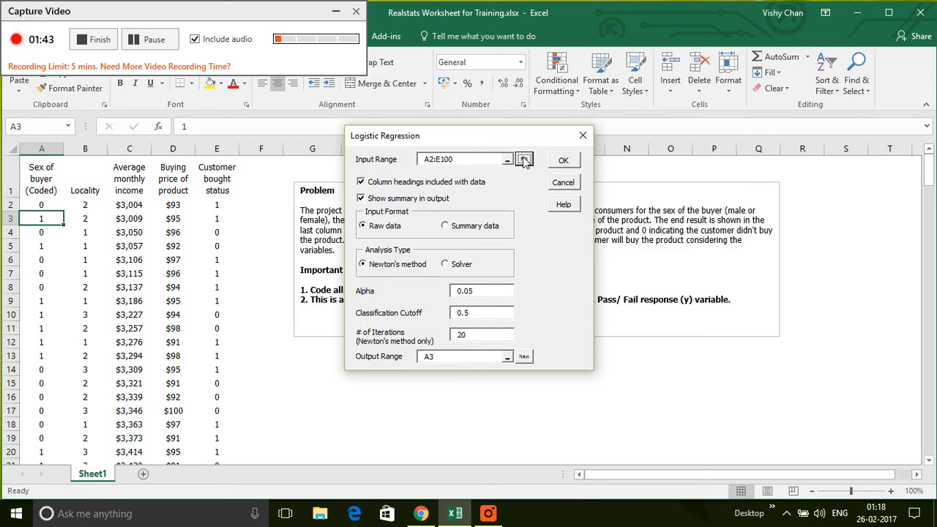
{"action": "mouse_move", "coordinate": [482, 312]}
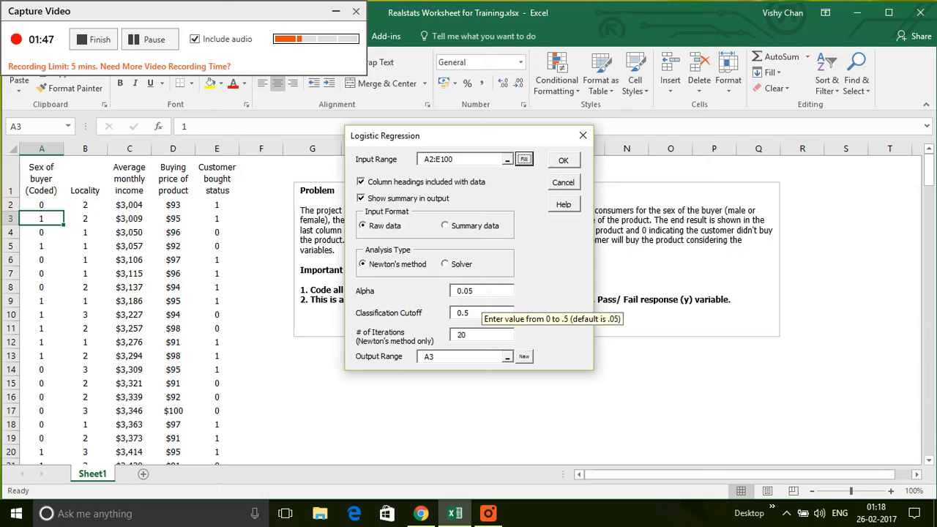
{"action": "mouse_move", "coordinate": [481, 312]}
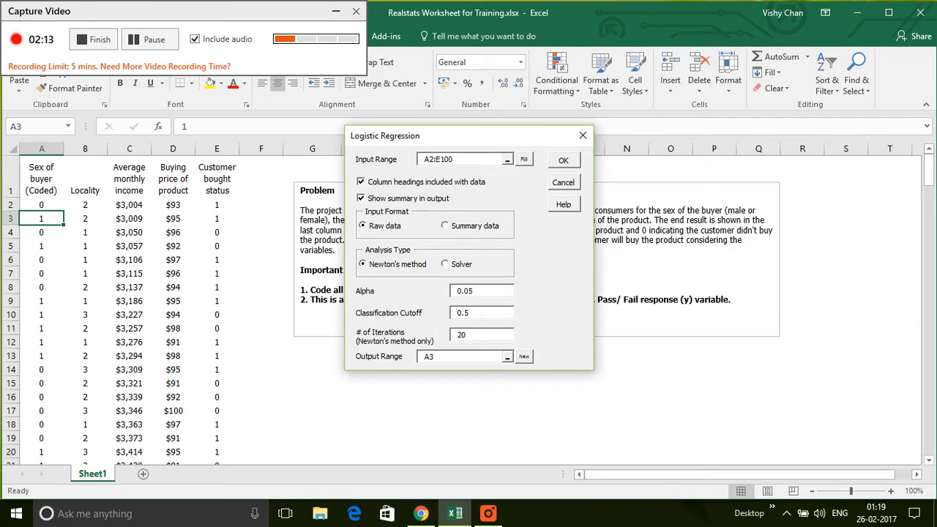
{"action": "left_click", "coordinate": [481, 312]}
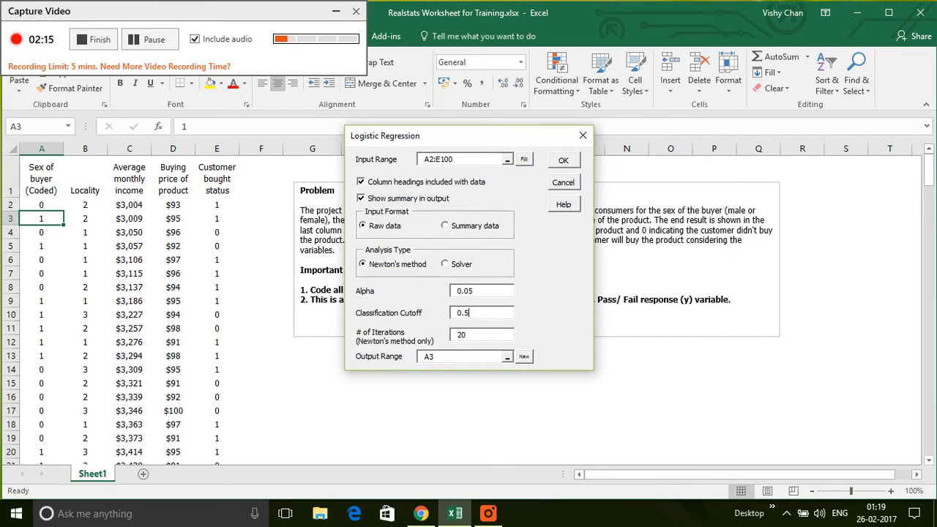
{"action": "mouse_move", "coordinate": [525, 357]}
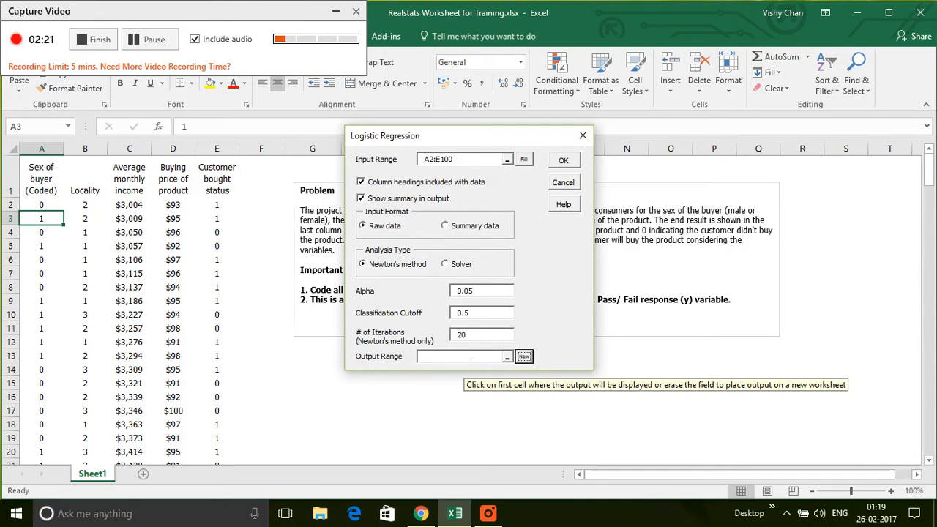
{"action": "mouse_move", "coordinate": [564, 160]}
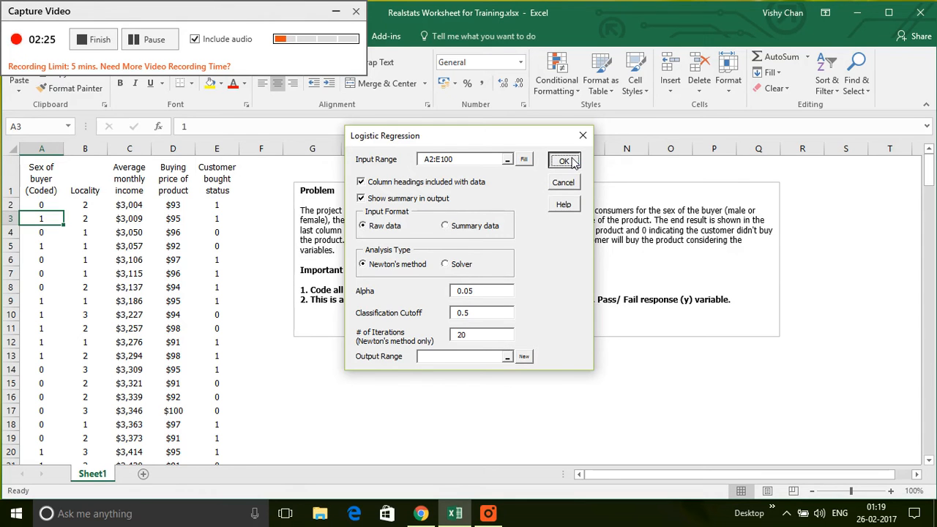
Step: Run the logistic regression with output going to a new worksheet
{"action": "left_click", "coordinate": [565, 161]}
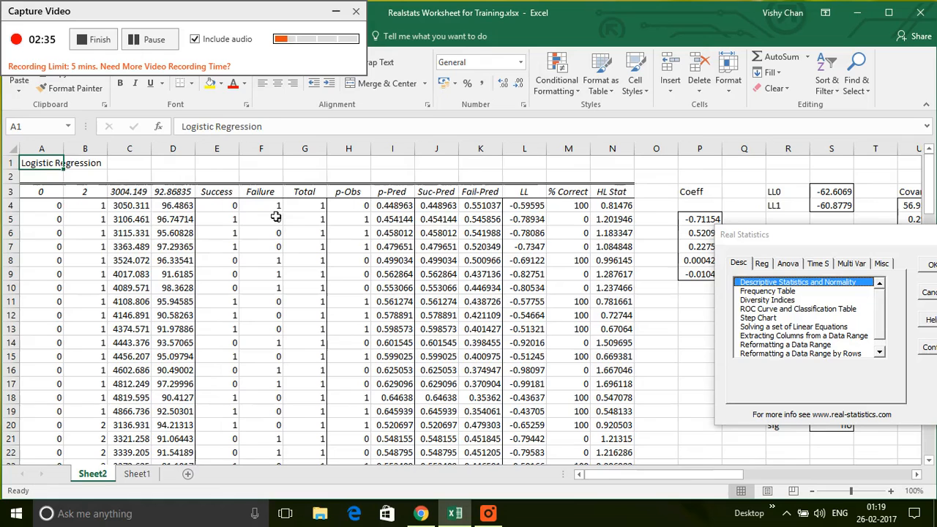
Step: Check the LogitSummary and I4 probability formulas while labelling A3:D3 Sex, Loc, MI, Price
{"action": "left_click", "coordinate": [129, 219]}
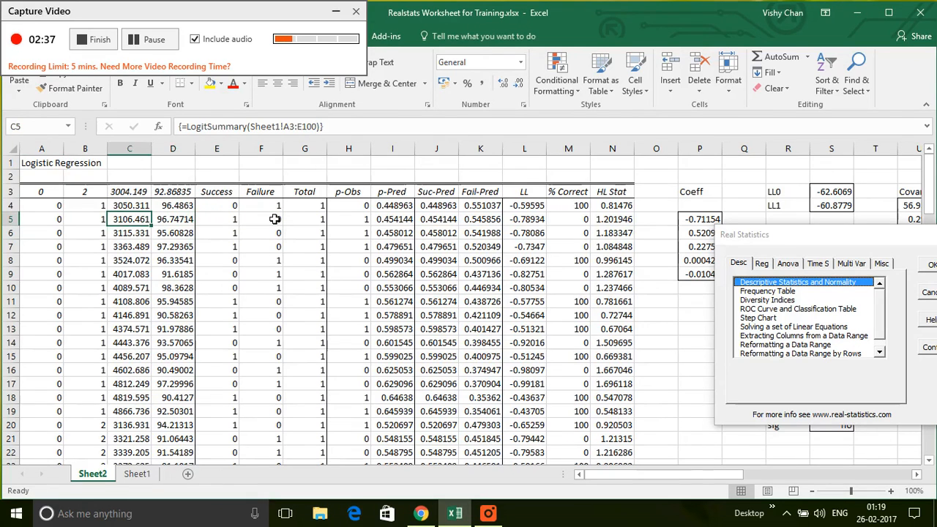
{"action": "left_click", "coordinate": [173, 205]}
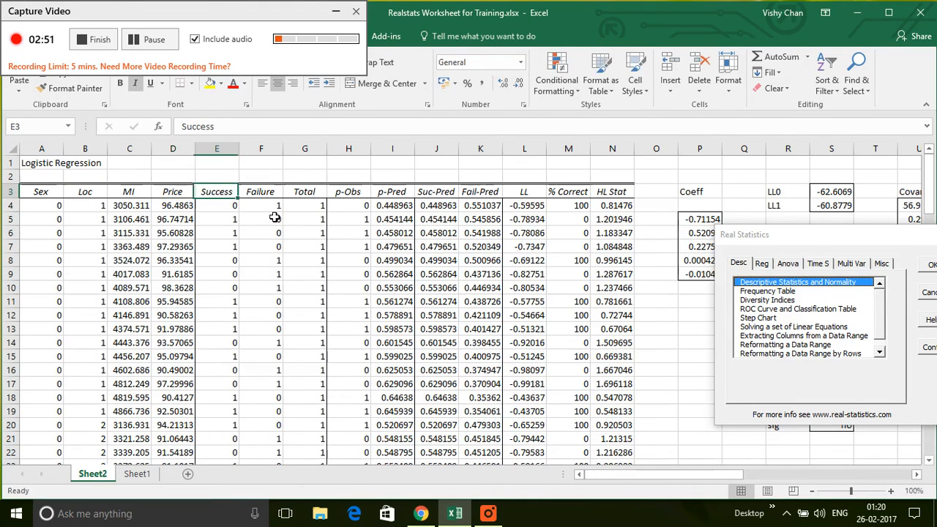
{"action": "left_click", "coordinate": [392, 205]}
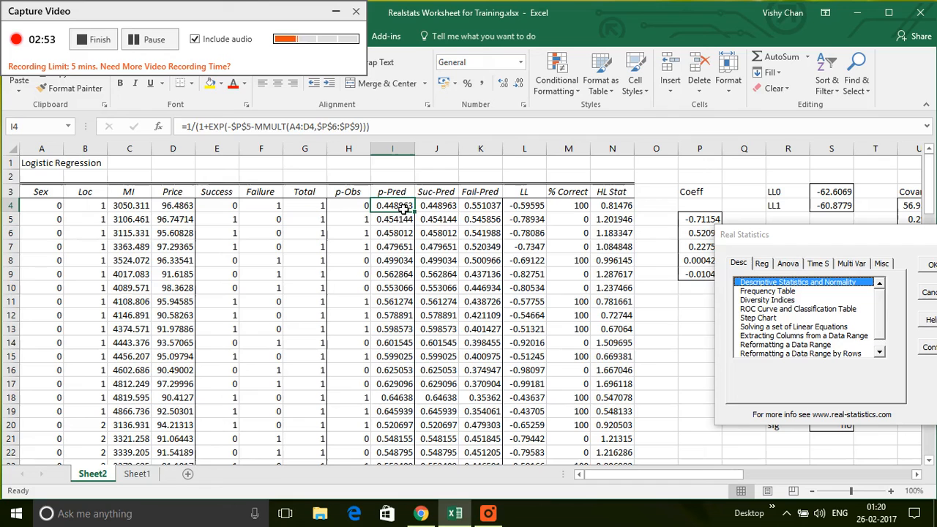
{"action": "left_click", "coordinate": [437, 205]}
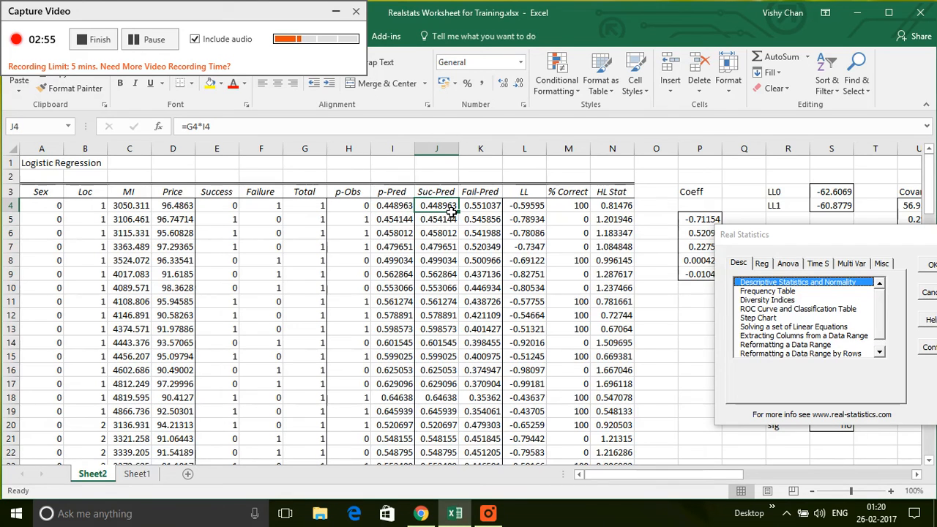
{"action": "mouse_move", "coordinate": [141, 210]}
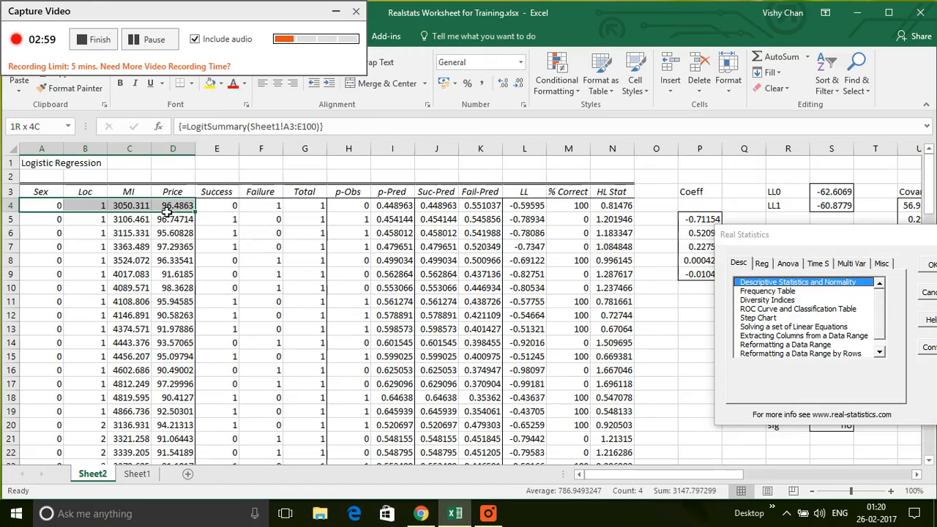
{"action": "left_click", "coordinate": [436, 205]}
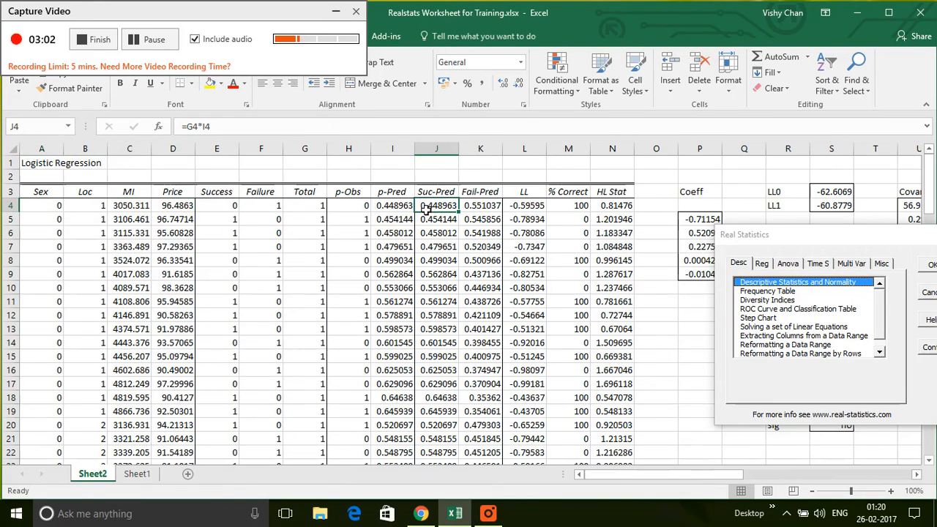
{"action": "mouse_move", "coordinate": [690, 348]}
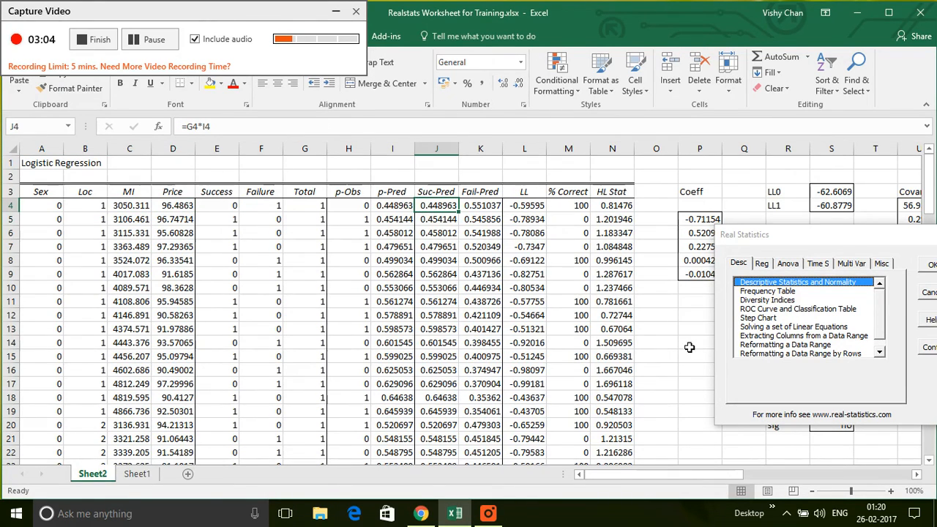
{"action": "left_click", "coordinate": [689, 342]}
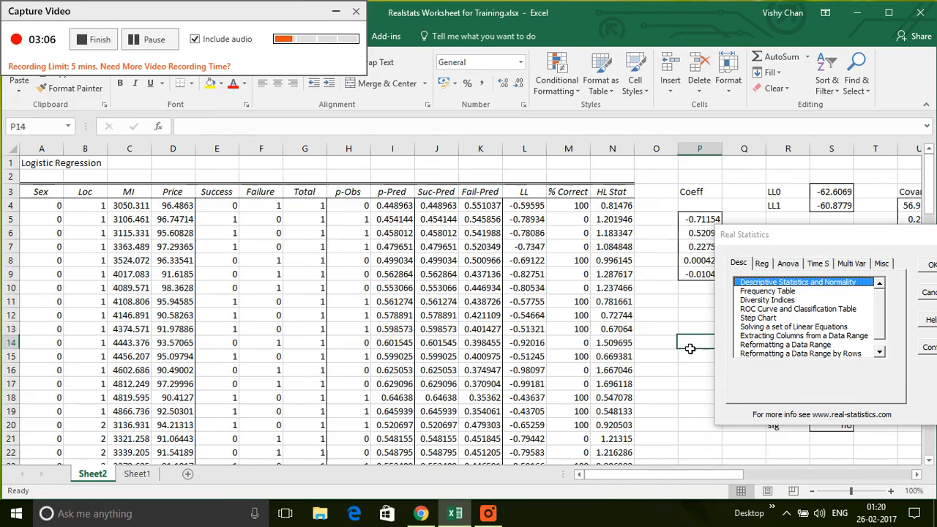
{"action": "left_click", "coordinate": [261, 356]}
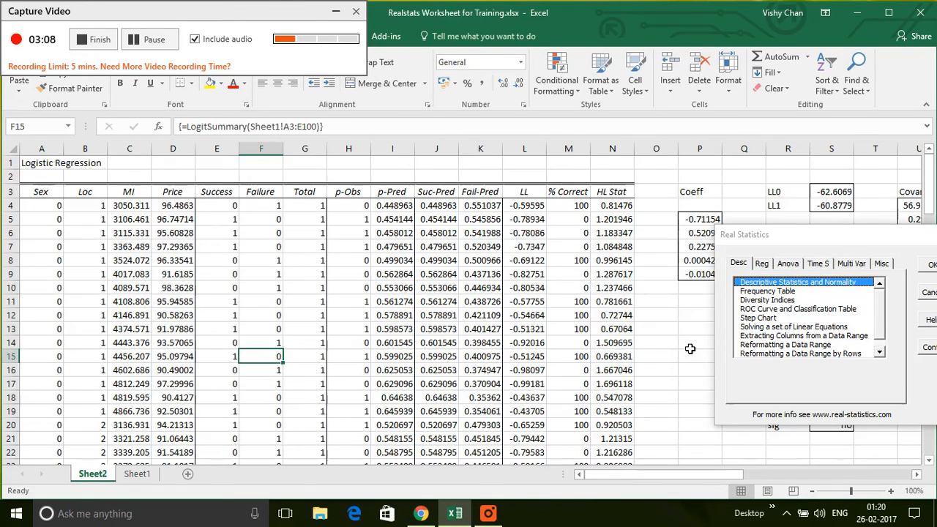
{"action": "left_click", "coordinate": [436, 369]}
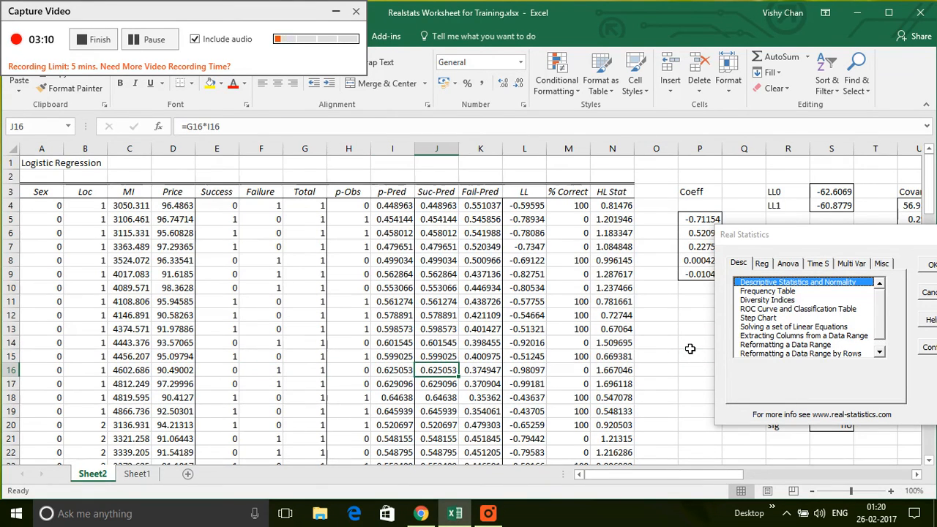
{"action": "left_click", "coordinate": [437, 398]}
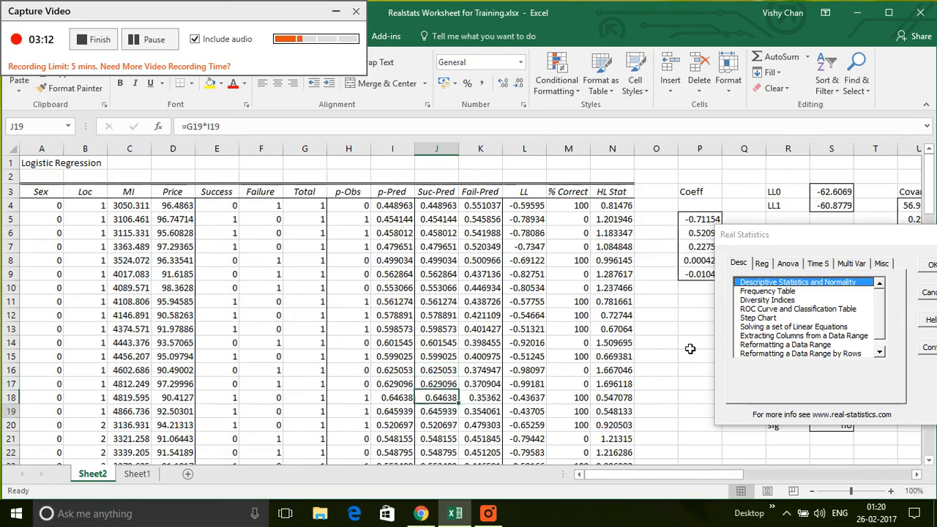
Step: Bold the p-value column E104:E109 after checking the intercept's CHIDIST p-value formula
{"action": "scroll", "scroll_direction": "down", "scroll_amount": 3}
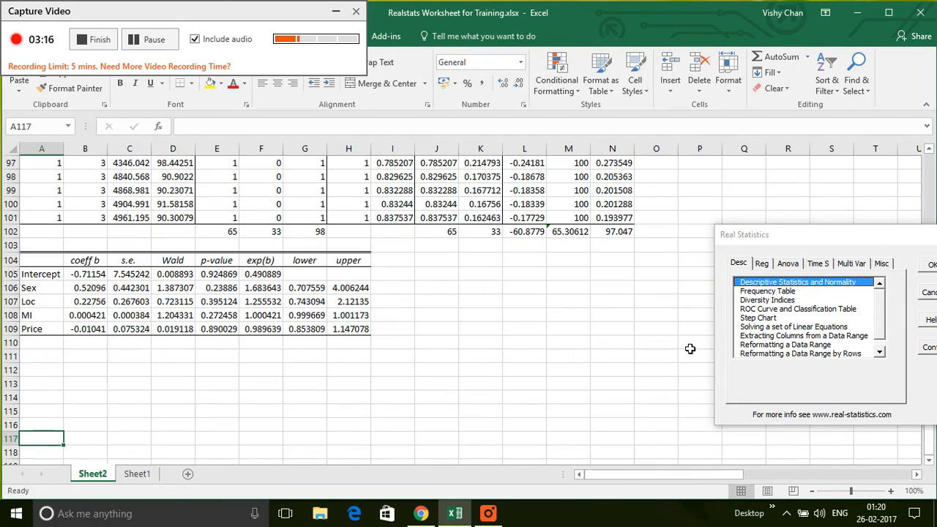
{"action": "left_click", "coordinate": [217, 273]}
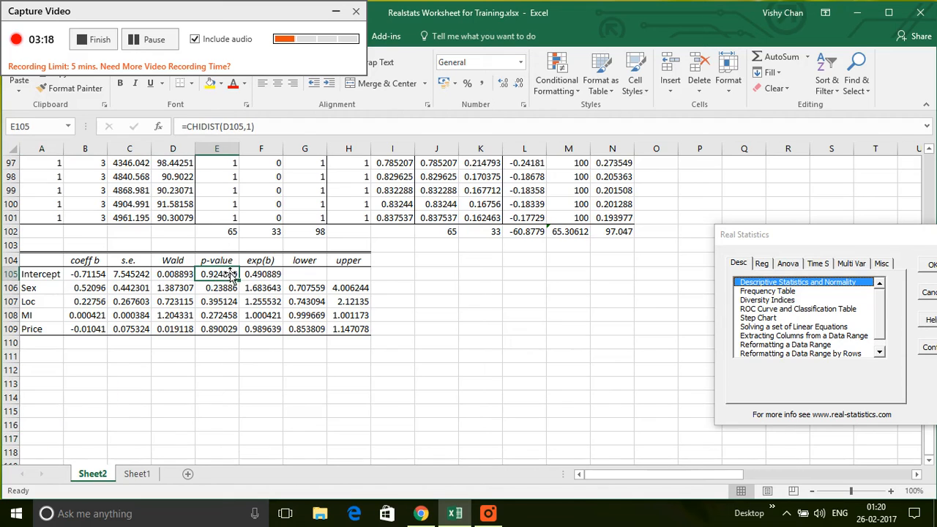
{"action": "left_click_drag", "start_coordinate": [216, 260], "coordinate": [217, 329]}
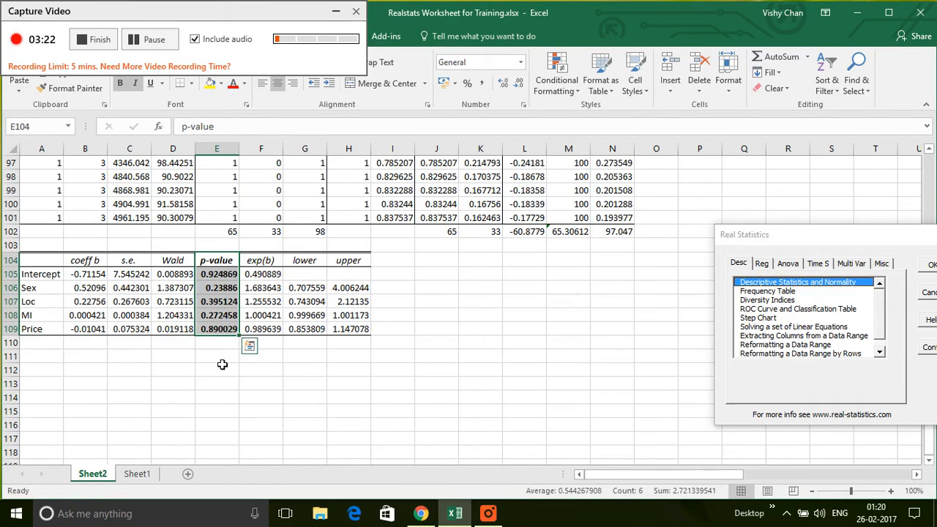
{"action": "left_click", "coordinate": [217, 357]}
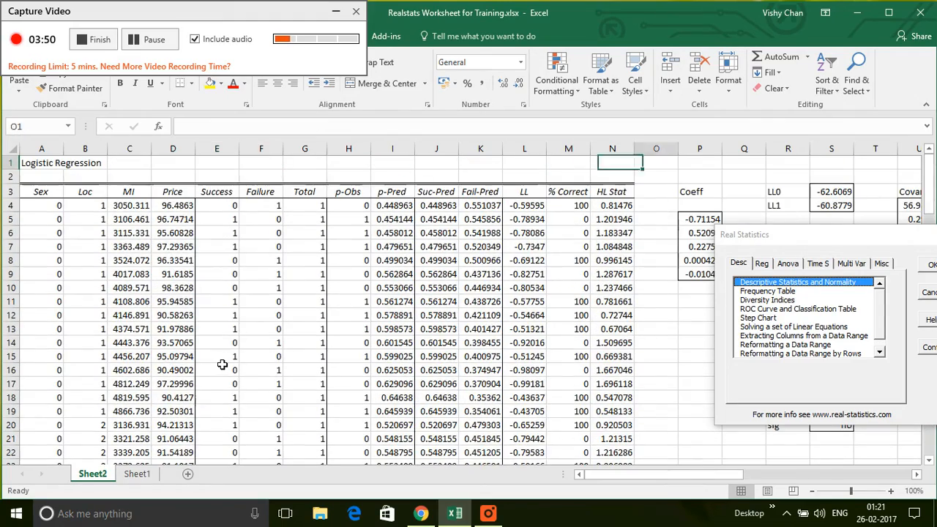
Step: Inspect the Suc-Pred row and total formulas in the classification table
{"action": "scroll", "scroll_direction": "right", "scroll_amount": 3}
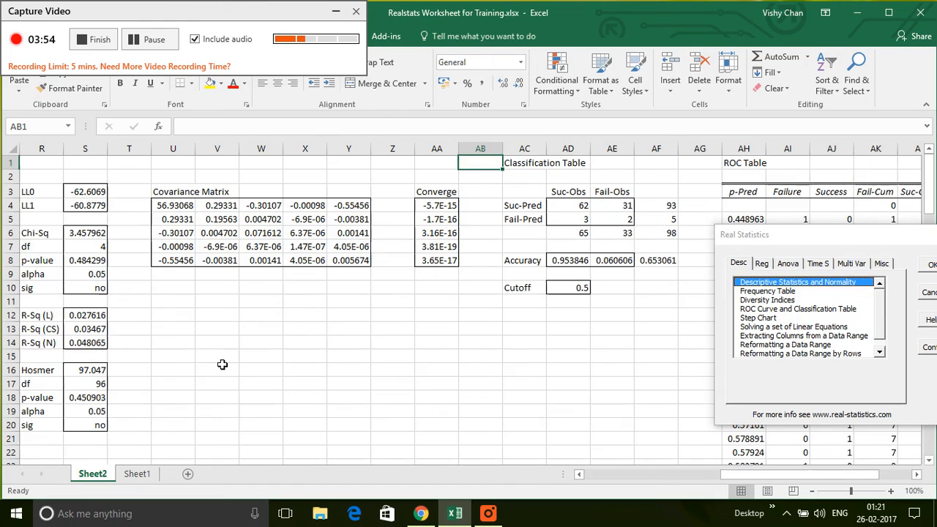
{"action": "left_click", "coordinate": [524, 206]}
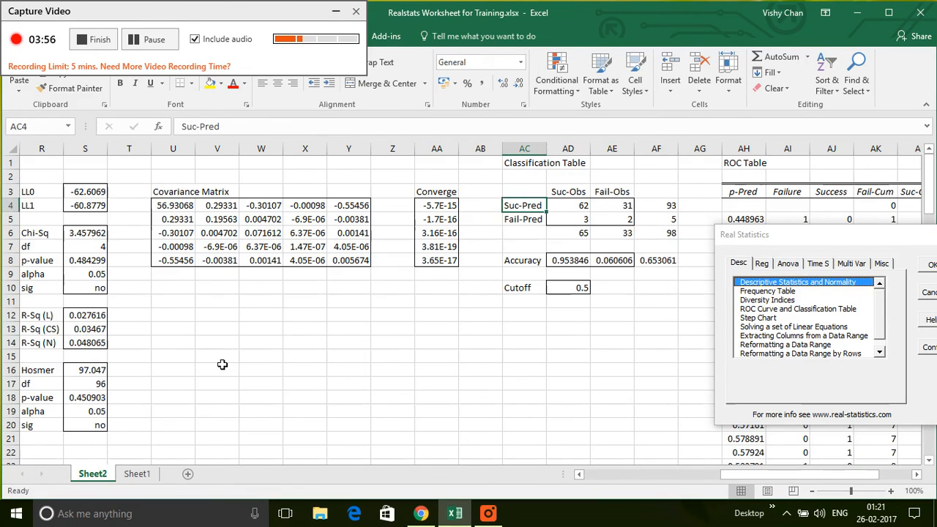
{"action": "left_click", "coordinate": [524, 163]}
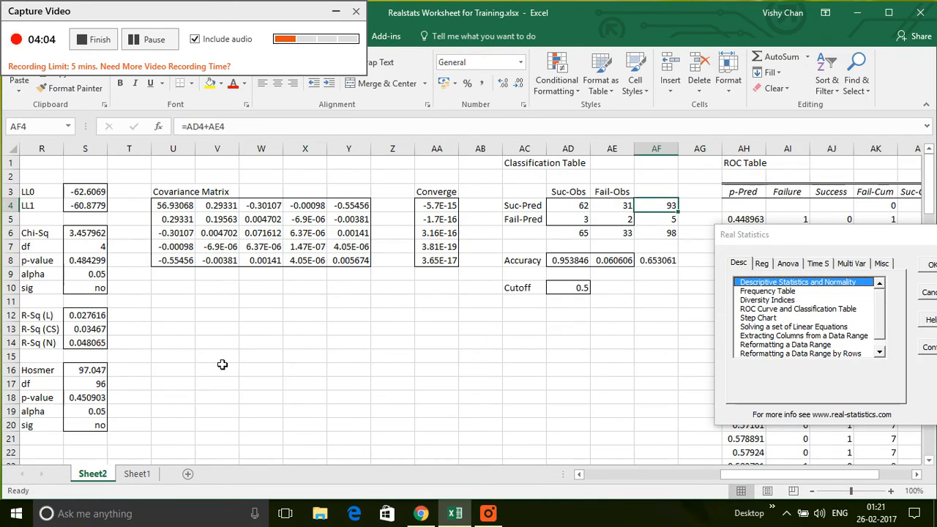
{"action": "left_click", "coordinate": [656, 219]}
{"action": "type", "text": "=AG4"}
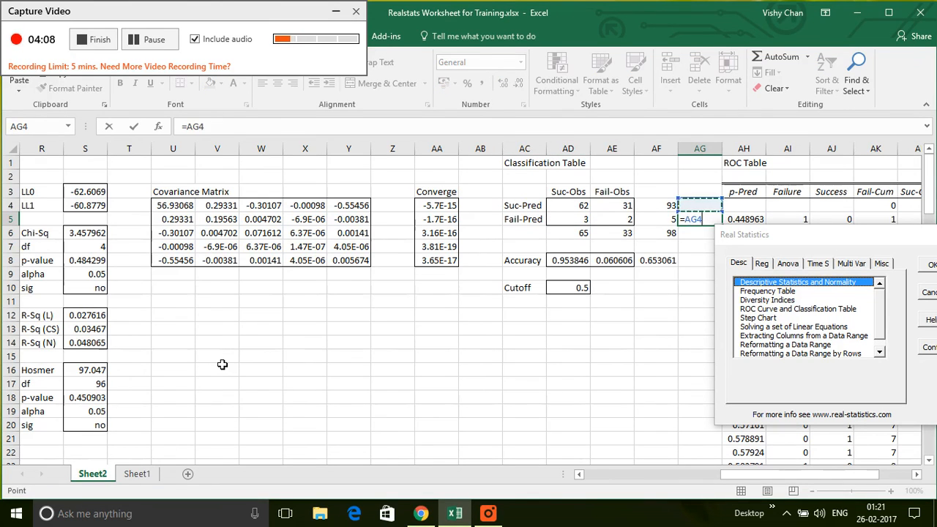
{"action": "left_click", "coordinate": [656, 233]}
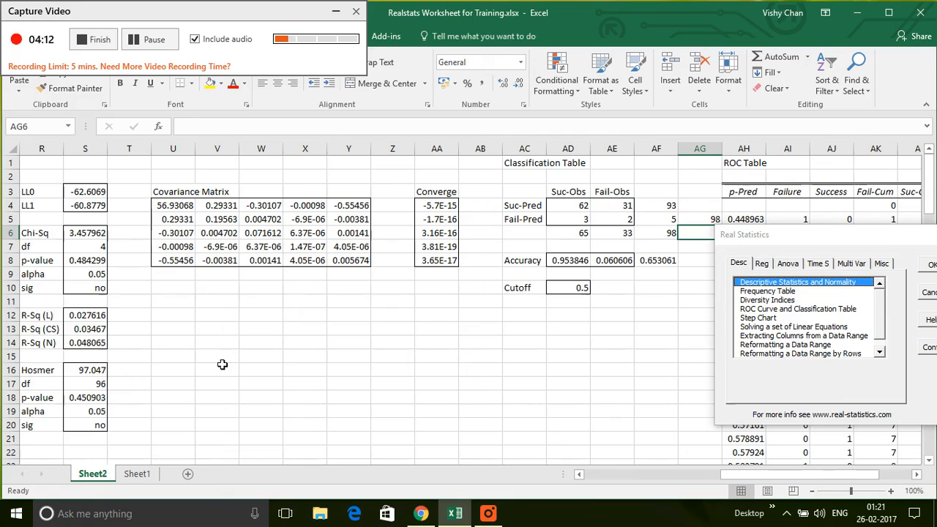
{"action": "left_click", "coordinate": [700, 219]}
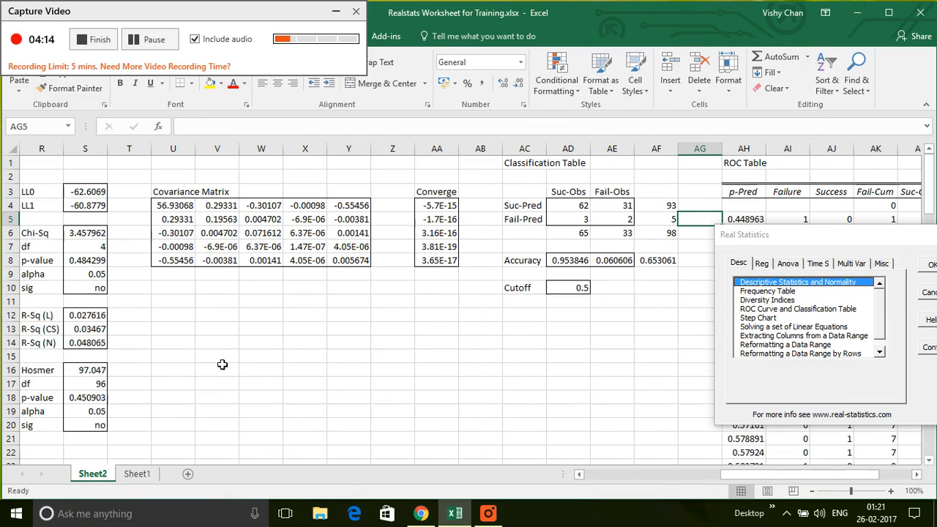
Step: Enter =AF4/AF6 beside the Cutoff for the share predicted as success
{"action": "left_click", "coordinate": [656, 287]}
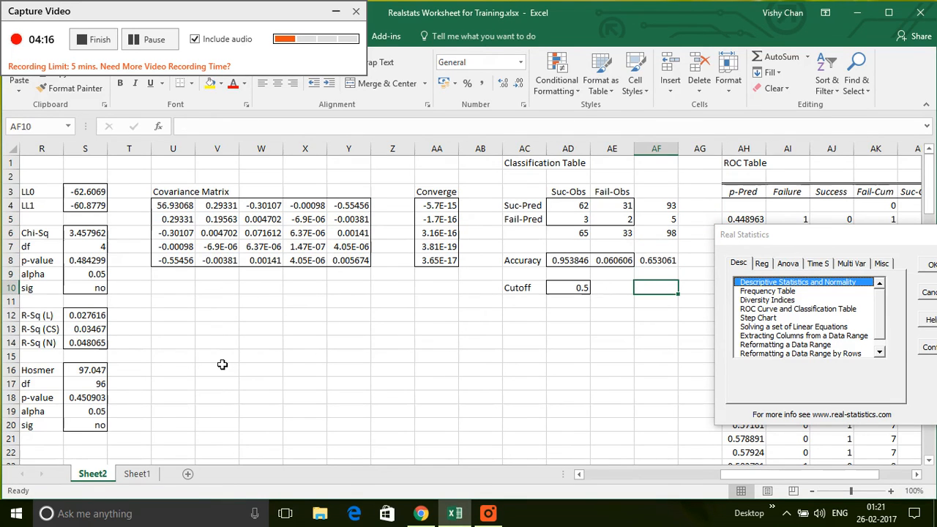
{"action": "type", "text": "=AF4"}
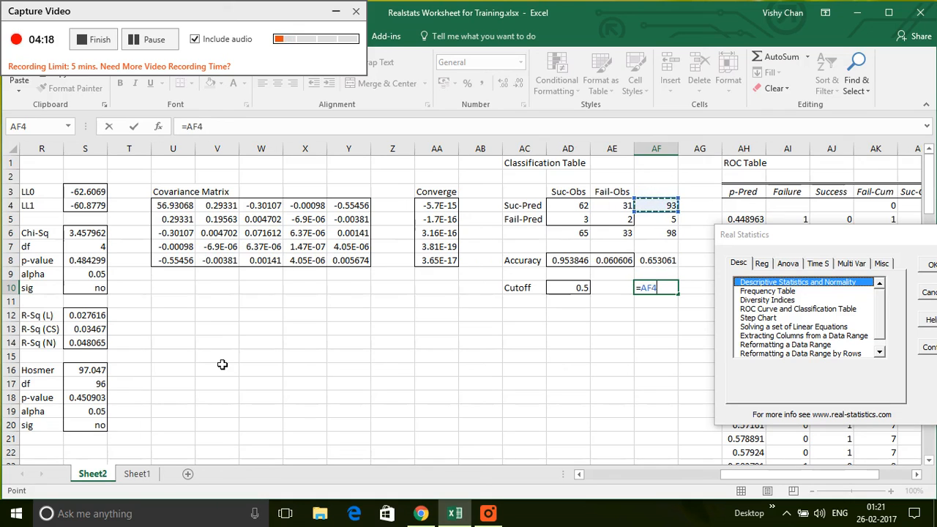
{"action": "type", "text": "/AF6"}
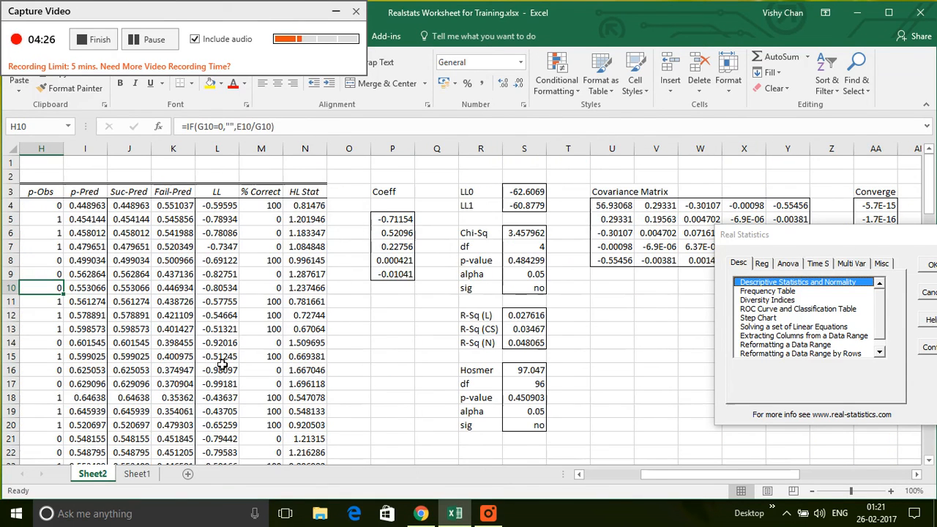
{"action": "left_click", "coordinate": [130, 288]}
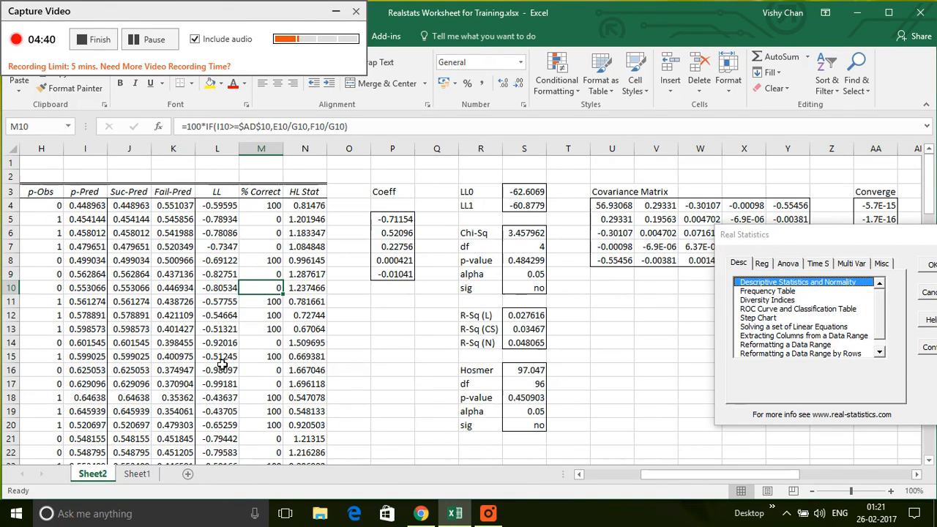
{"action": "mouse_move", "coordinate": [170, 268]}
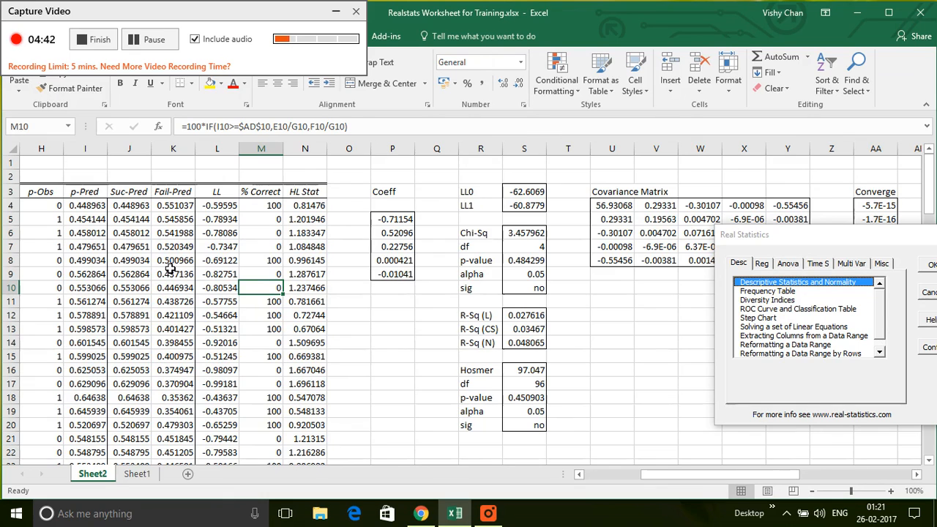
{"action": "left_click", "coordinate": [173, 260]}
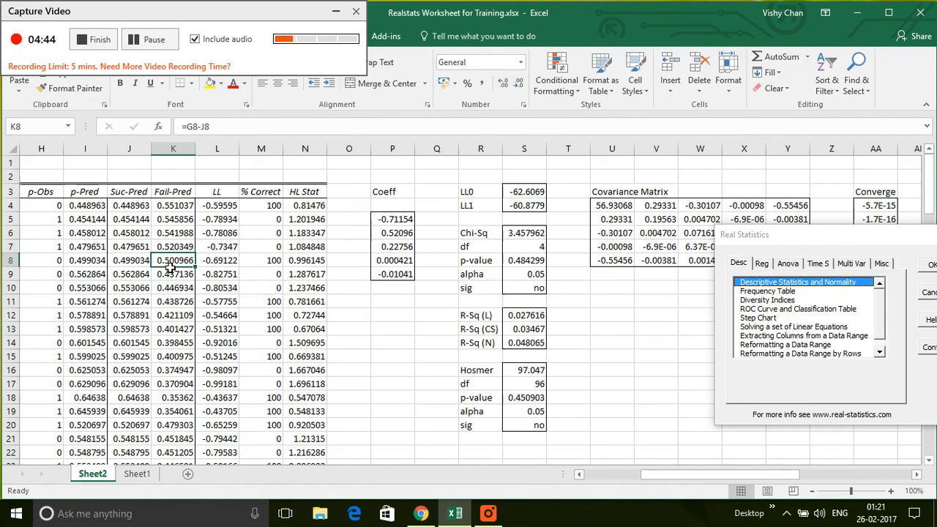